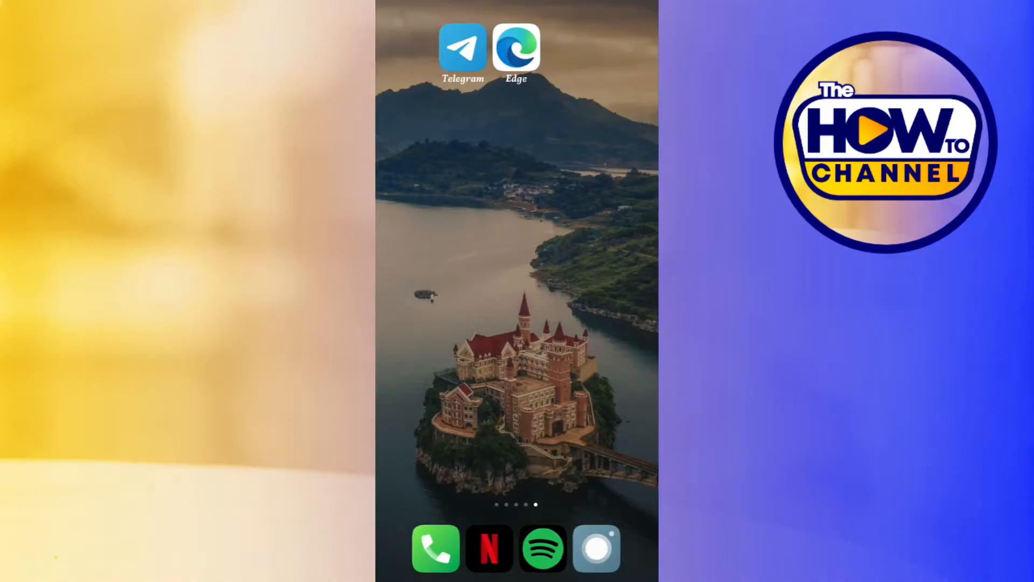
Step: Launch Edge and search the web for 'telegram support'
{"action": "left_click", "coordinate": [518, 47]}
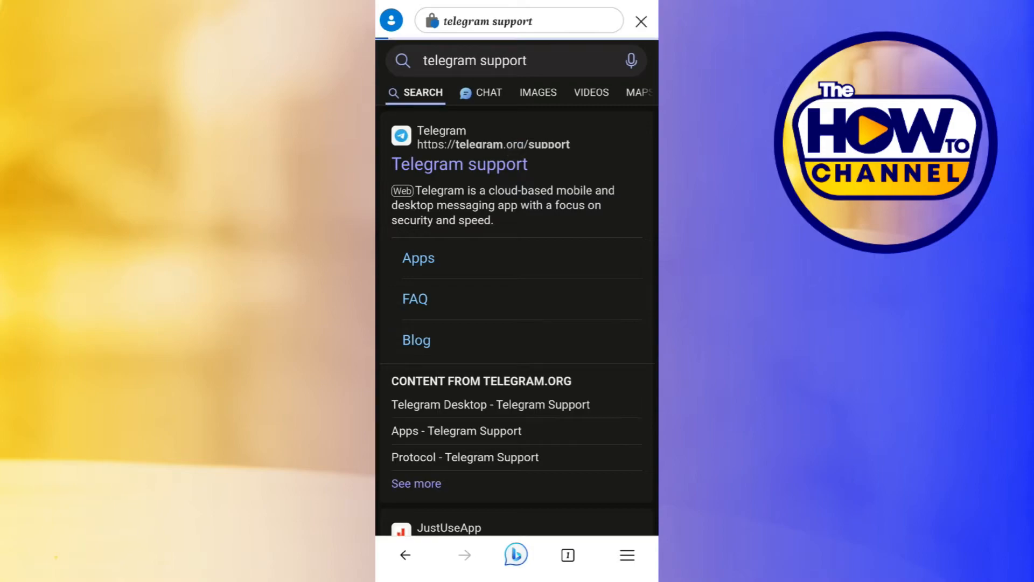
Step: Load telegram.org/support from the official Telegram support result
{"action": "left_click", "coordinate": [459, 163]}
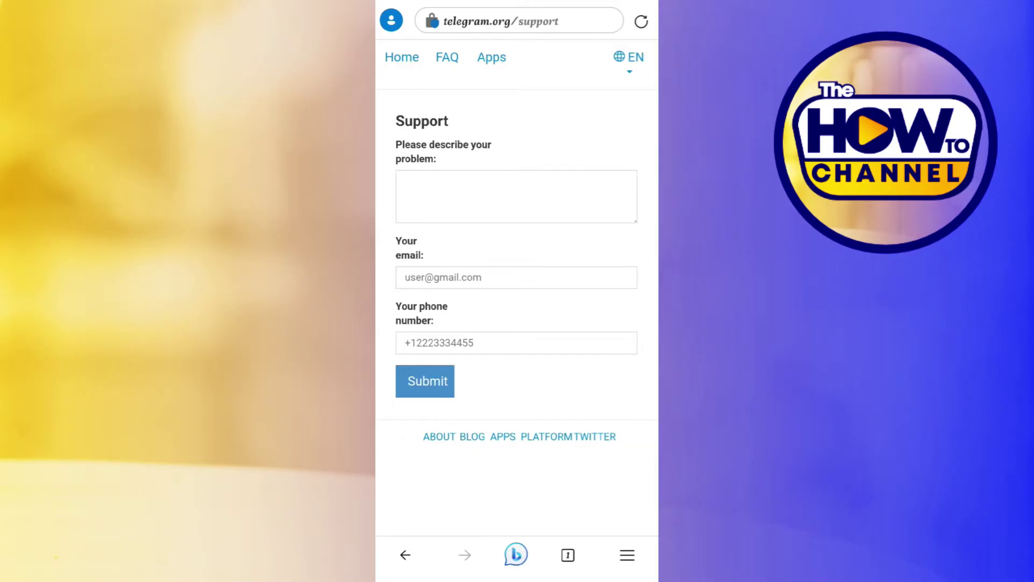
Step: Paste the copied hacked-account recovery message into 'Please describe your problem'
{"action": "left_click", "coordinate": [516, 196]}
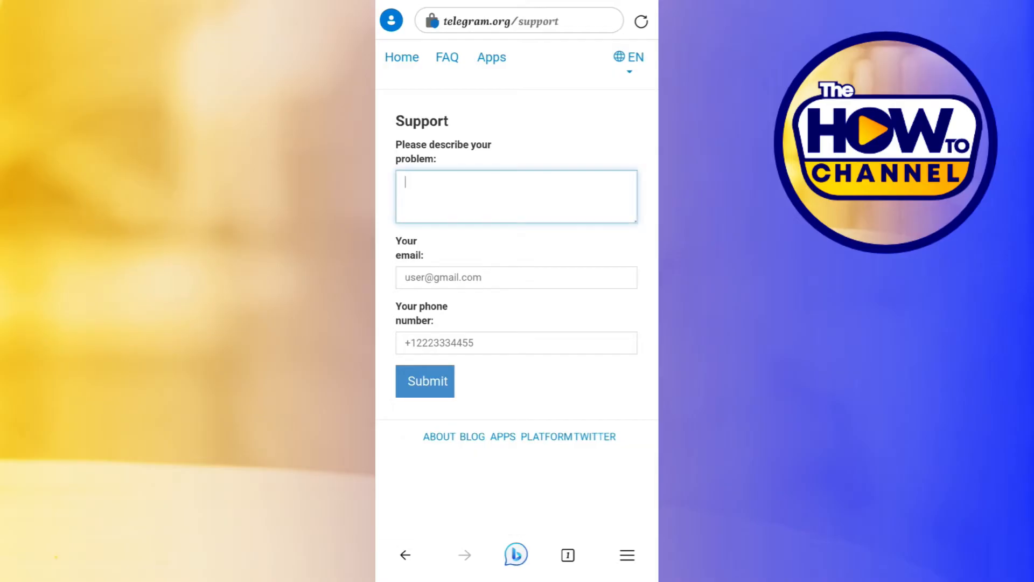
{"action": "left_click", "coordinate": [516, 197]}
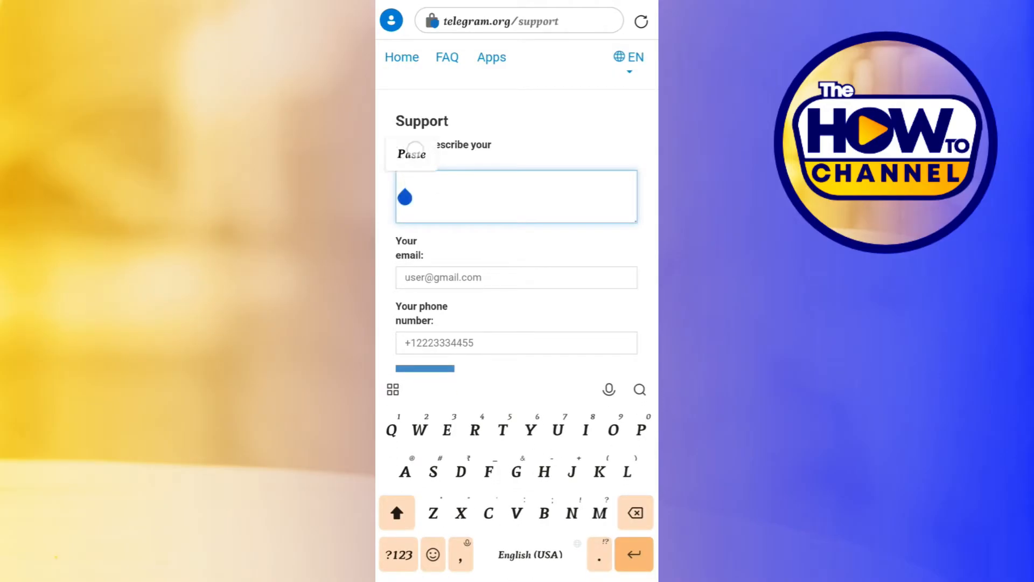
{"action": "left_click", "coordinate": [411, 155]}
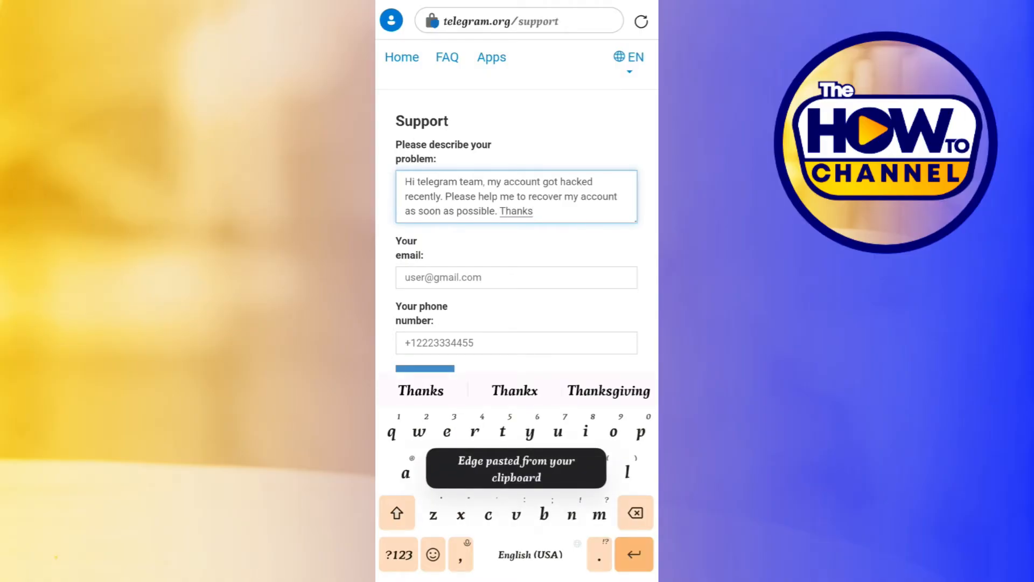